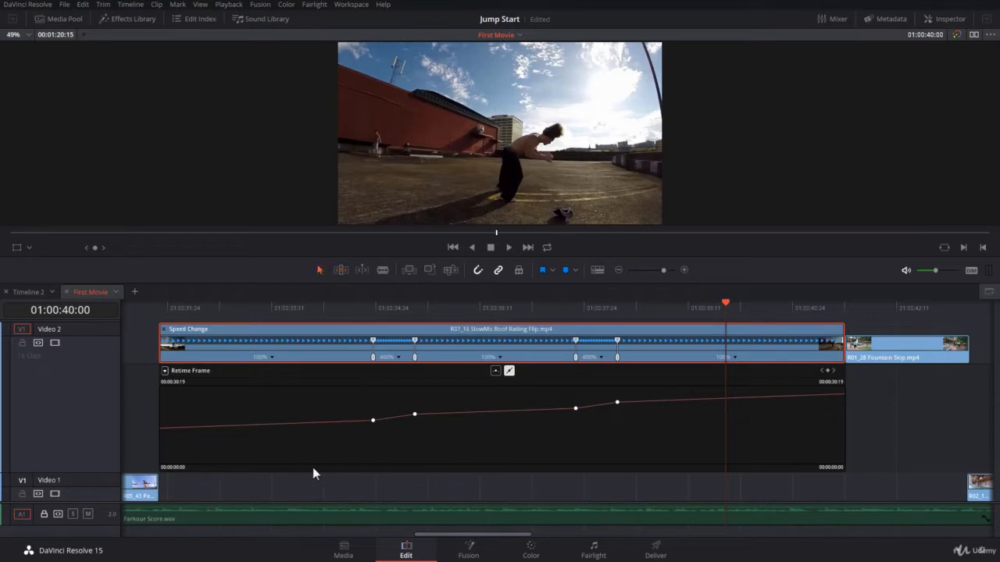
mouse_move(477, 423)
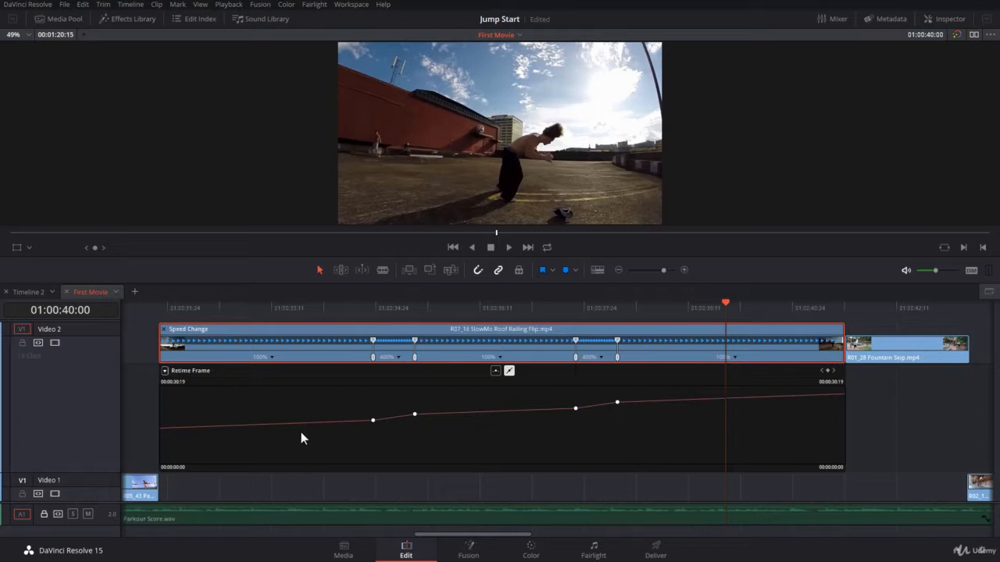
mouse_move(297, 436)
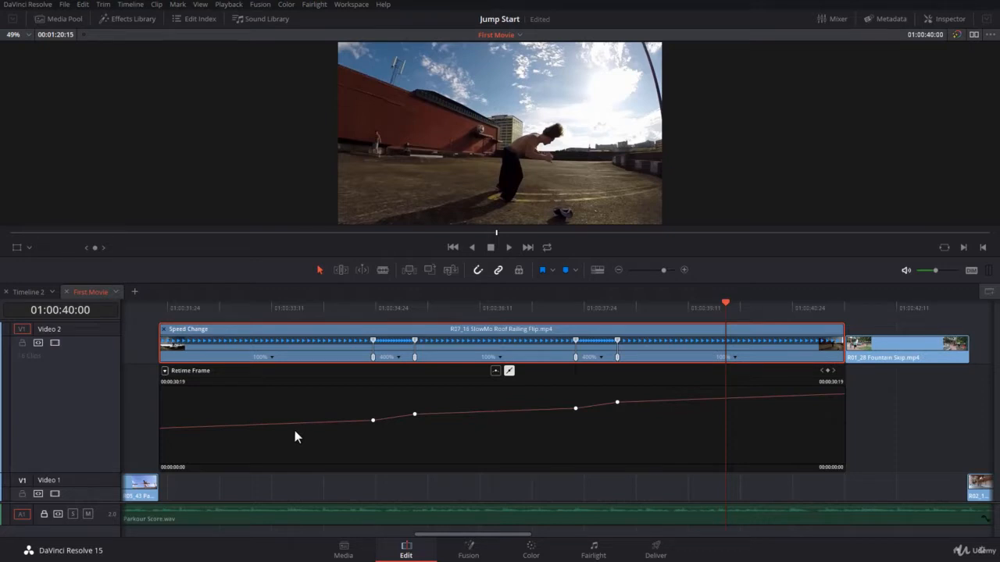
Select the second keyframe dot on the roof-flip clip's Retime Frame curve
click(372, 420)
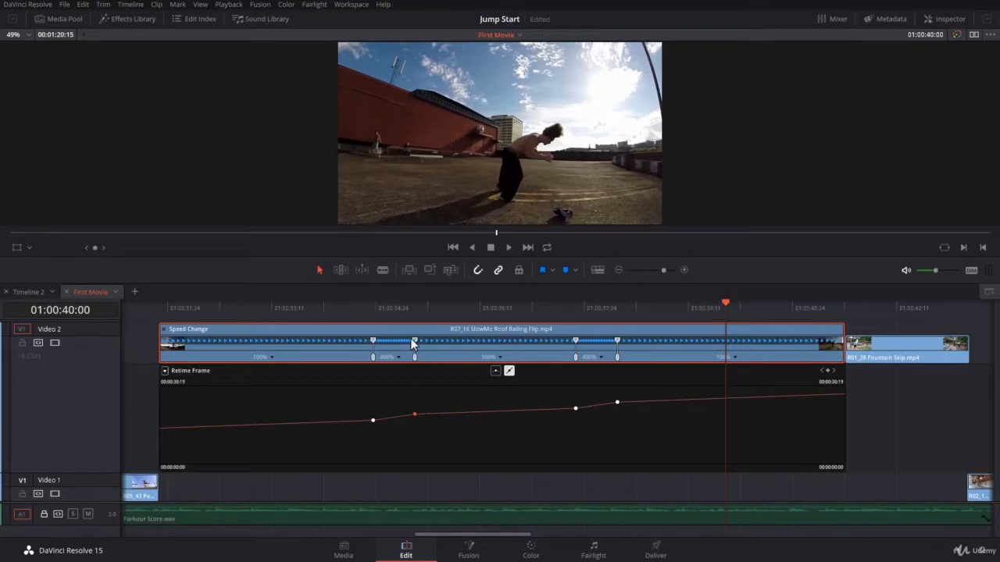
mouse_move(416, 352)
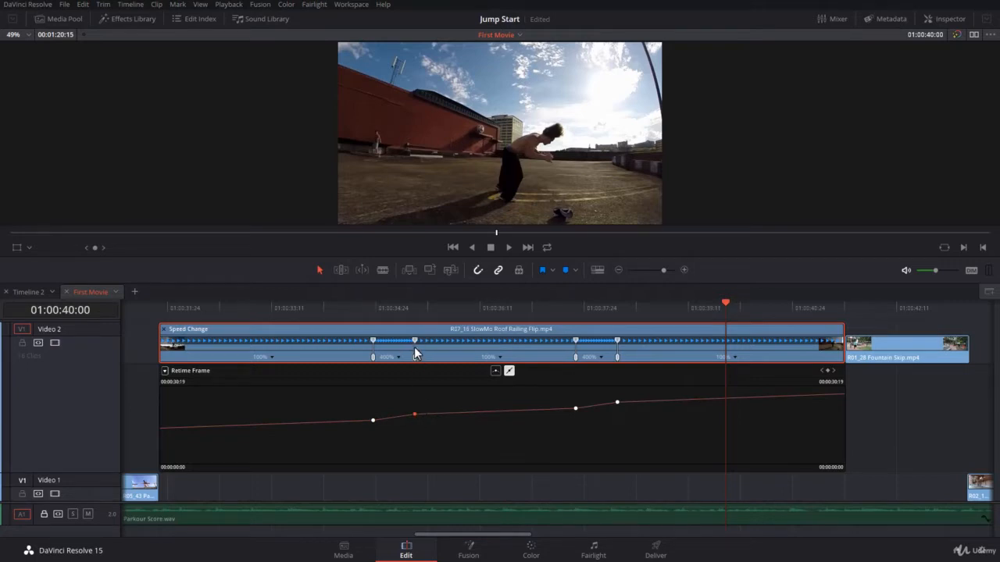
mouse_move(555, 457)
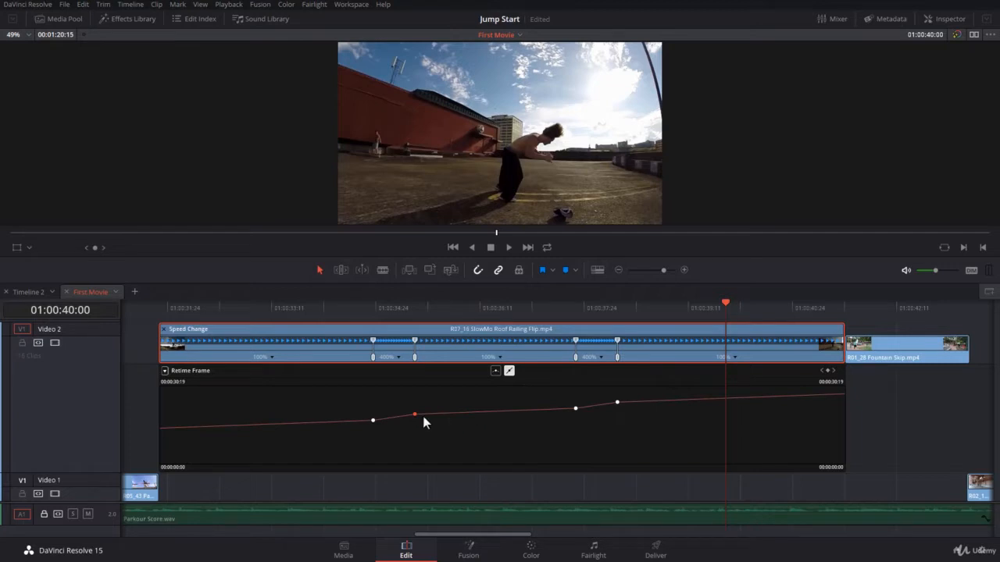
Shift the second keyframe later and drop it to the bottom, giving a reverse section, then 1384%
drag(414, 413, 413, 412)
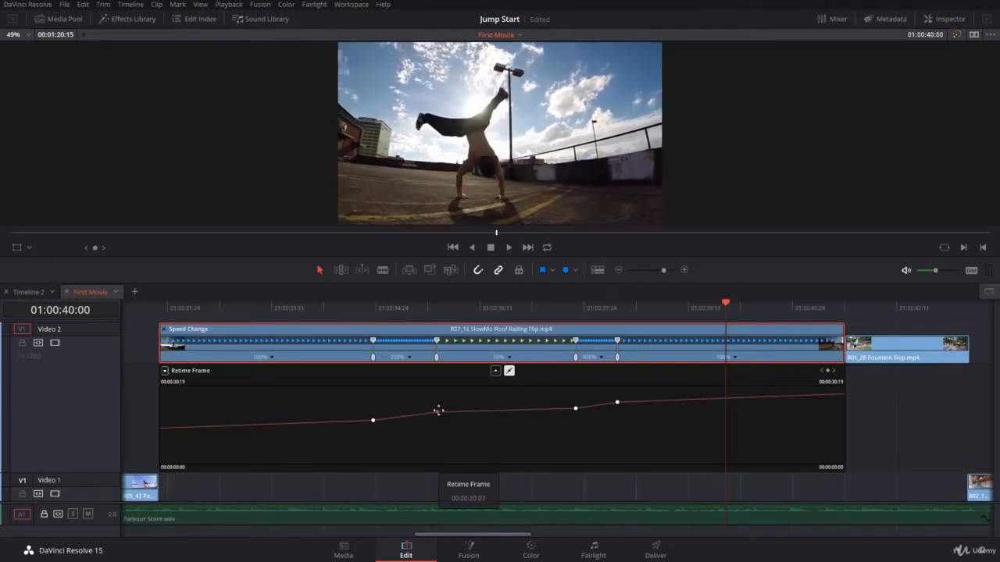
drag(437, 410, 457, 408)
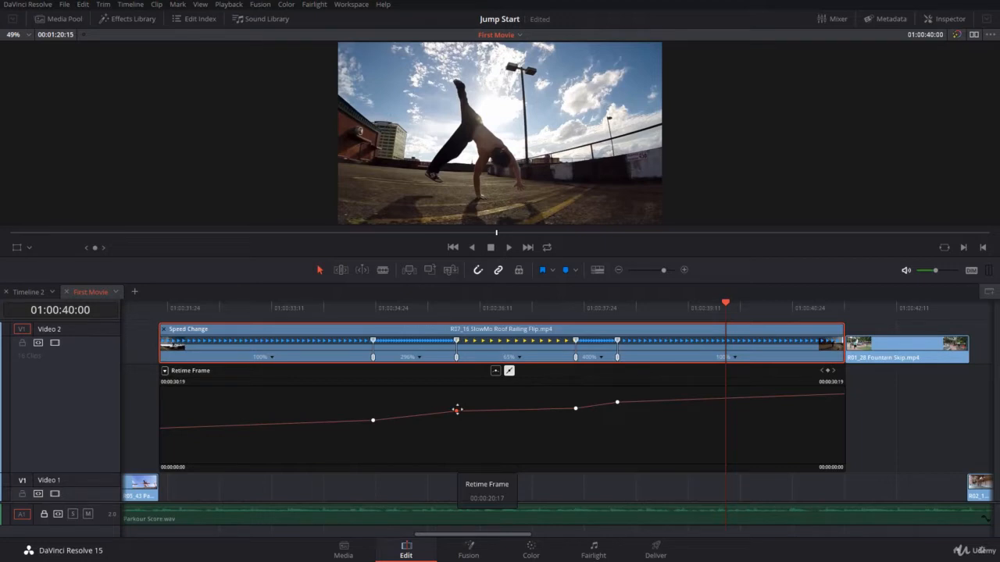
drag(457, 409, 478, 409)
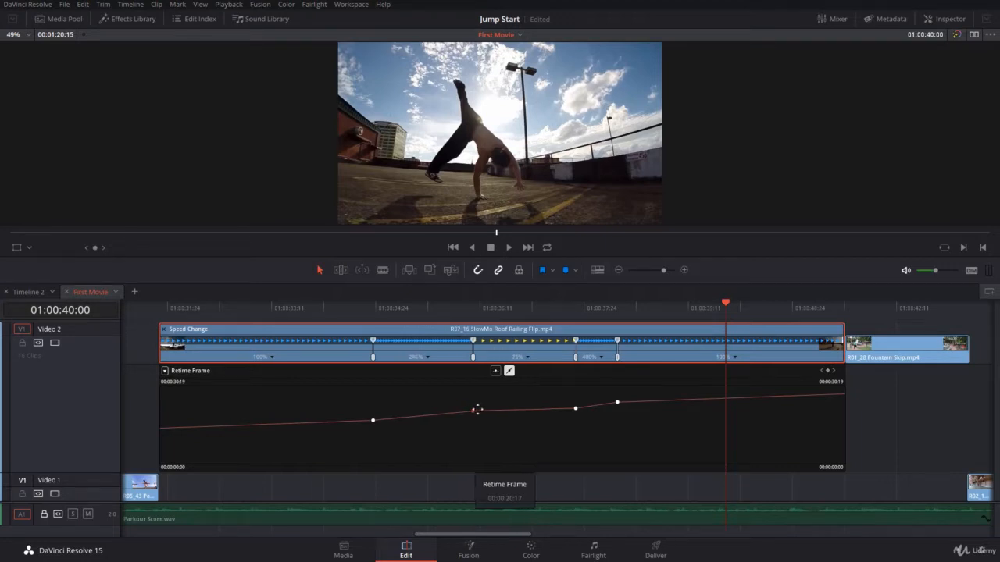
drag(473, 409, 460, 410)
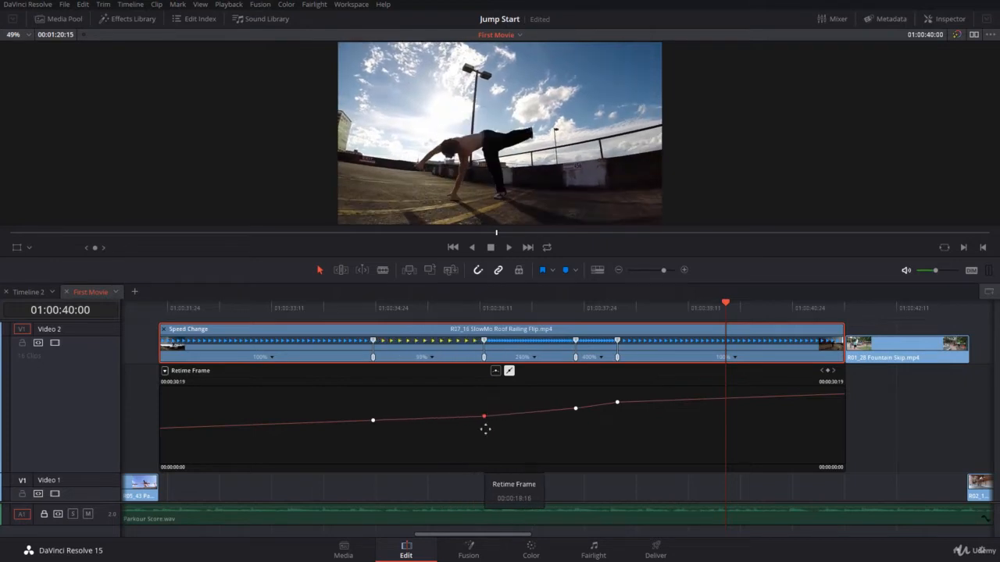
drag(485, 416, 484, 405)
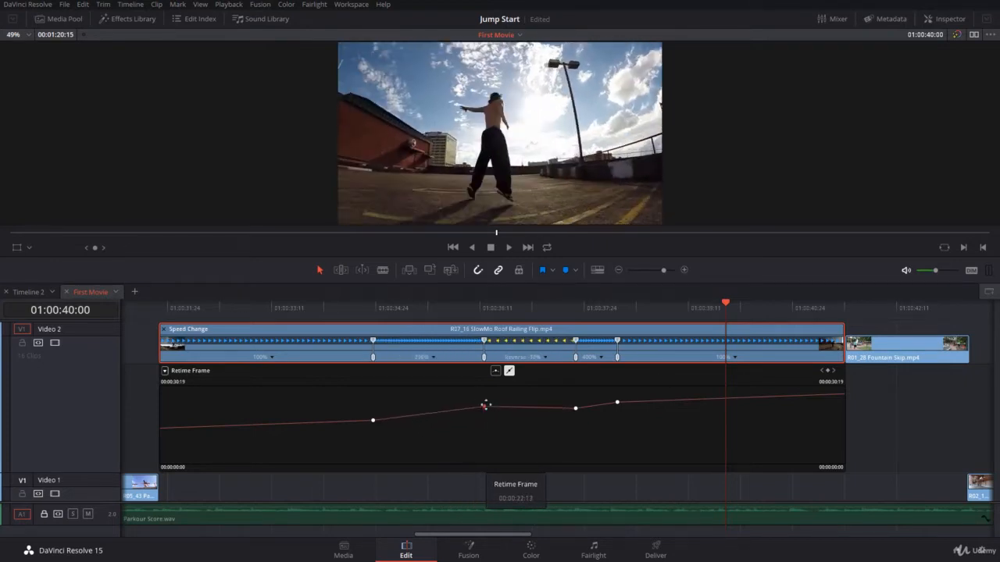
drag(486, 404, 484, 453)
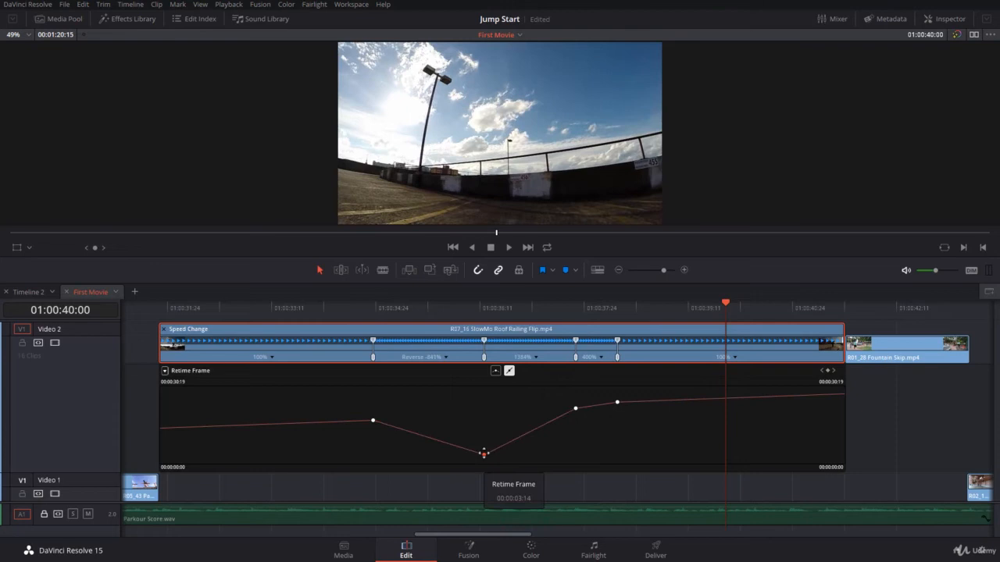
drag(484, 453, 371, 417)
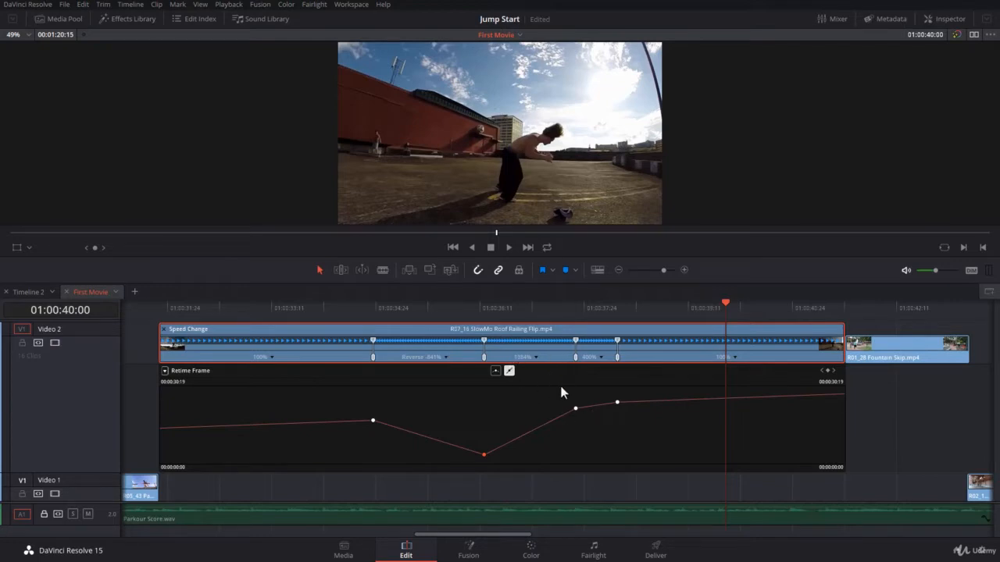
Lower the last keyframe and move the third earlier, adding a -1659% reverse and 412% stretch
drag(617, 402, 621, 444)
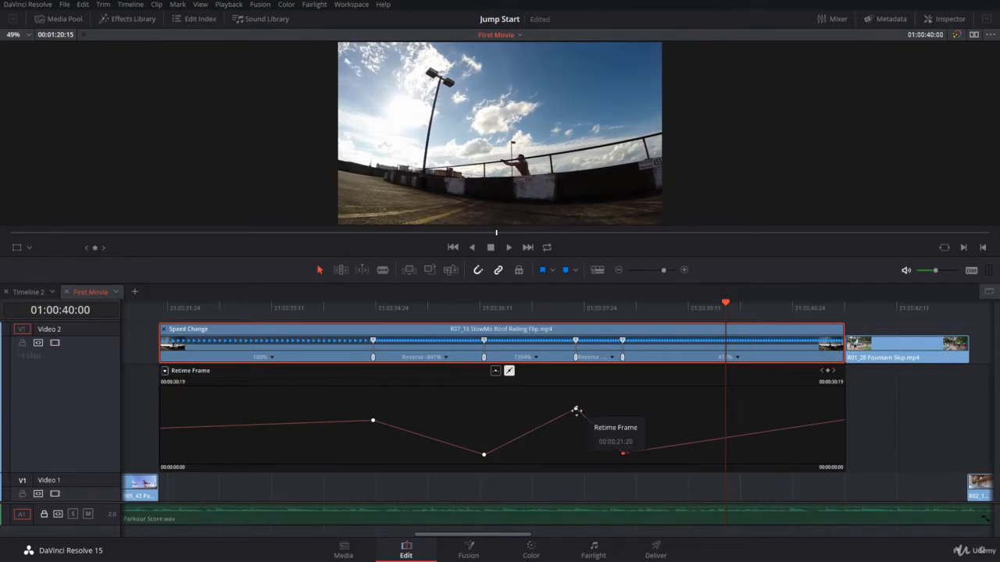
drag(575, 409, 546, 409)
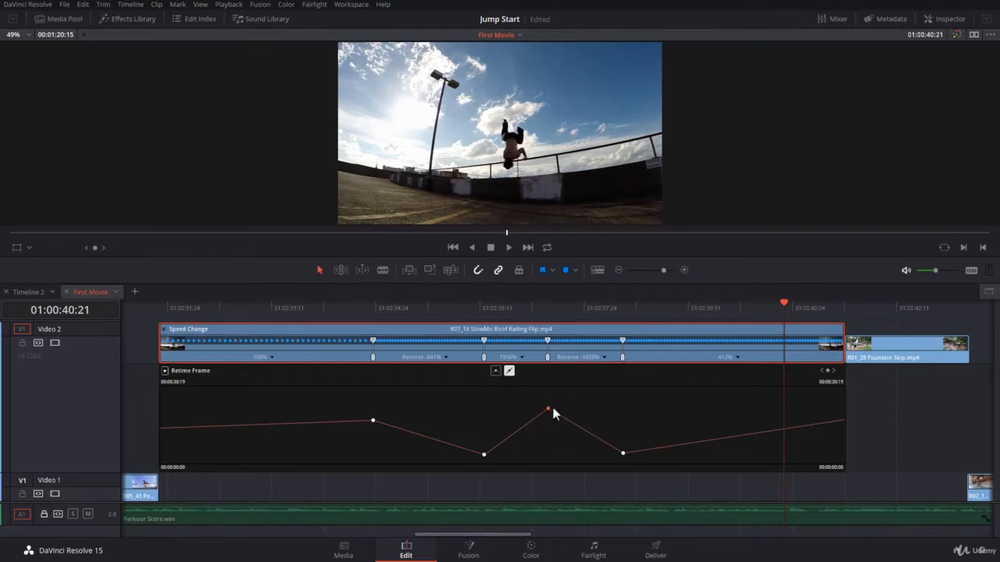
mouse_move(559, 398)
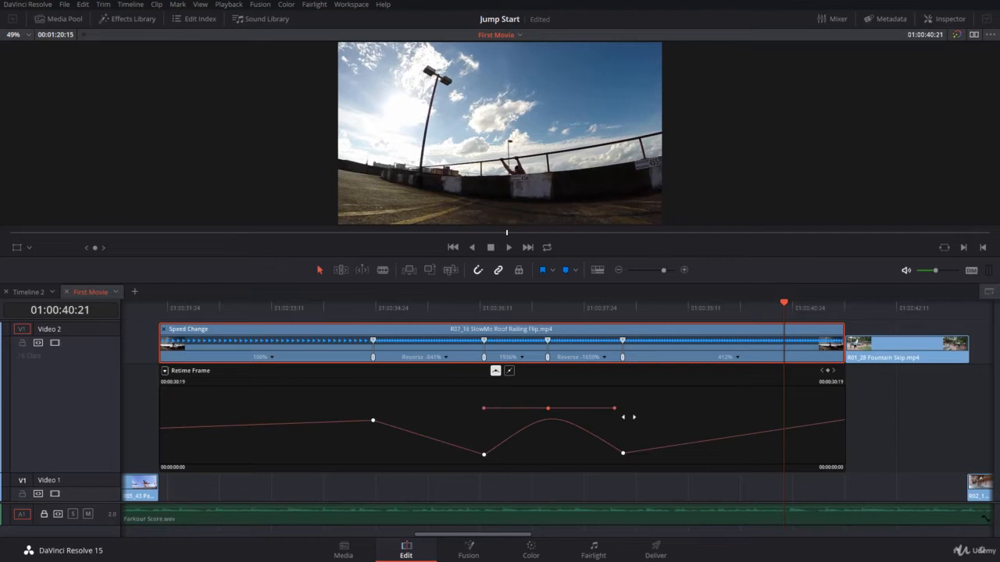
Adjust the peak keyframe's handles and apply the curve editor's smoothing so the peak eases roundly
drag(547, 407, 547, 408)
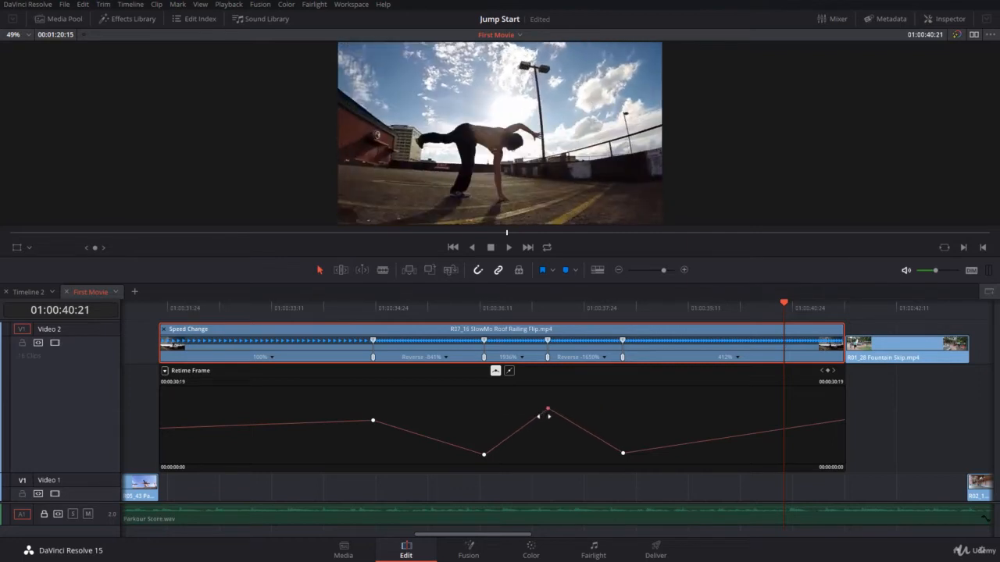
click(445, 308)
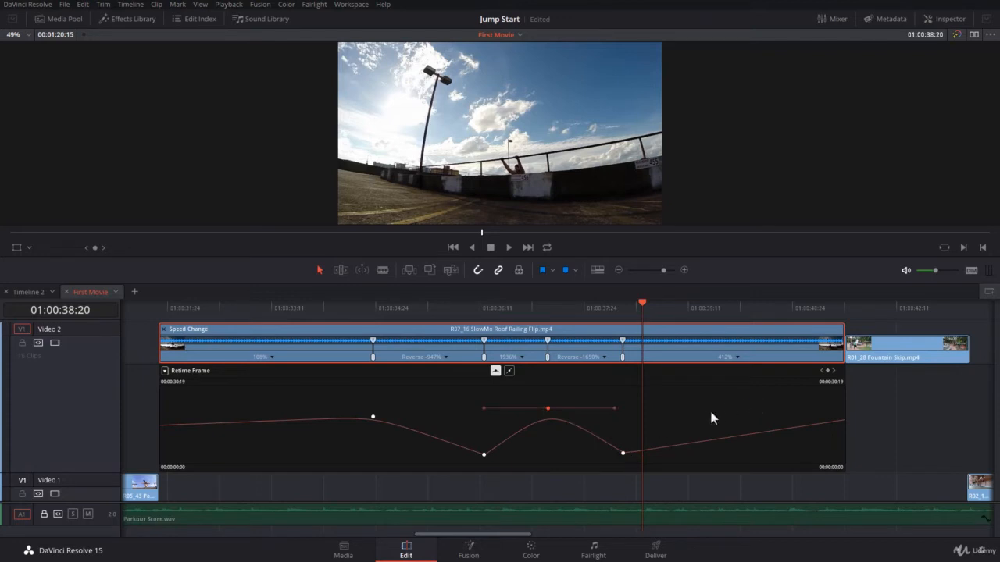
mouse_move(629, 316)
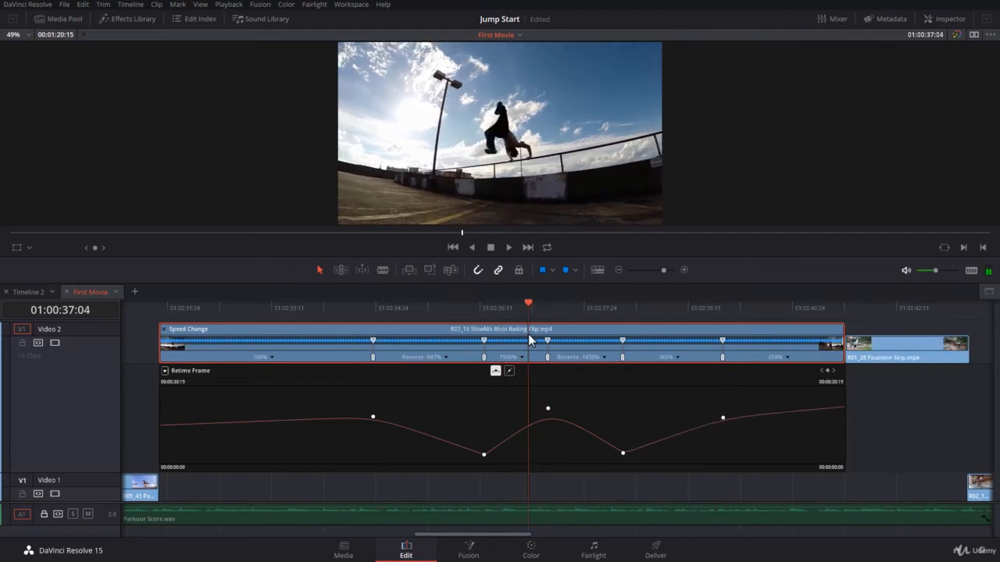
mouse_move(391, 430)
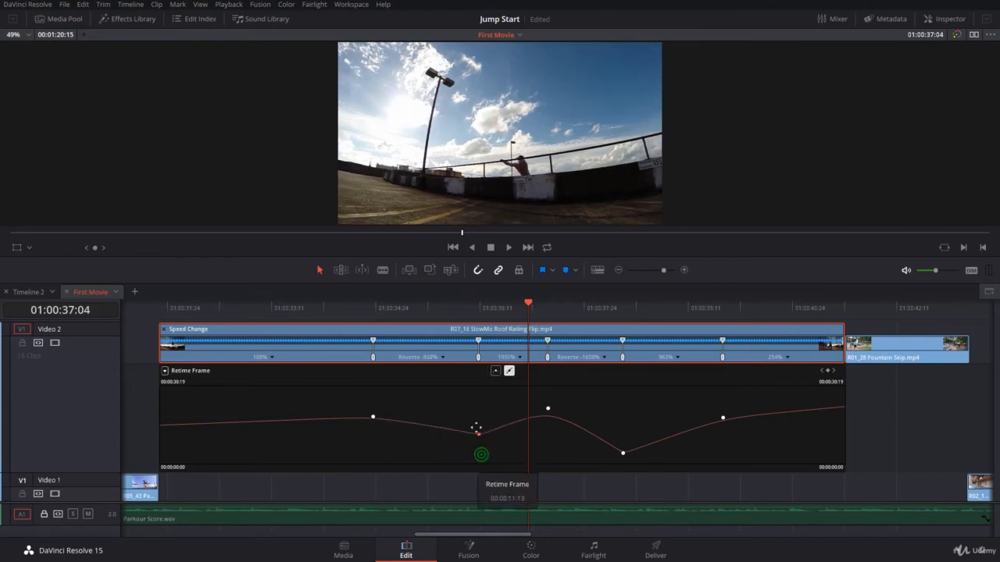
Lift the low keyframe up and slightly left so that stretch plays at 33% and 121%
drag(477, 428, 469, 403)
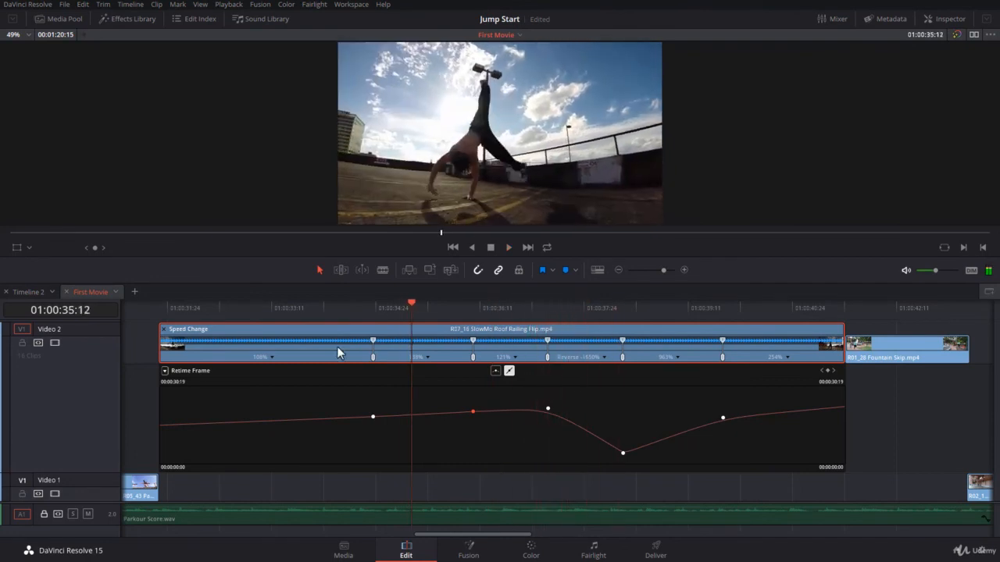
mouse_move(290, 374)
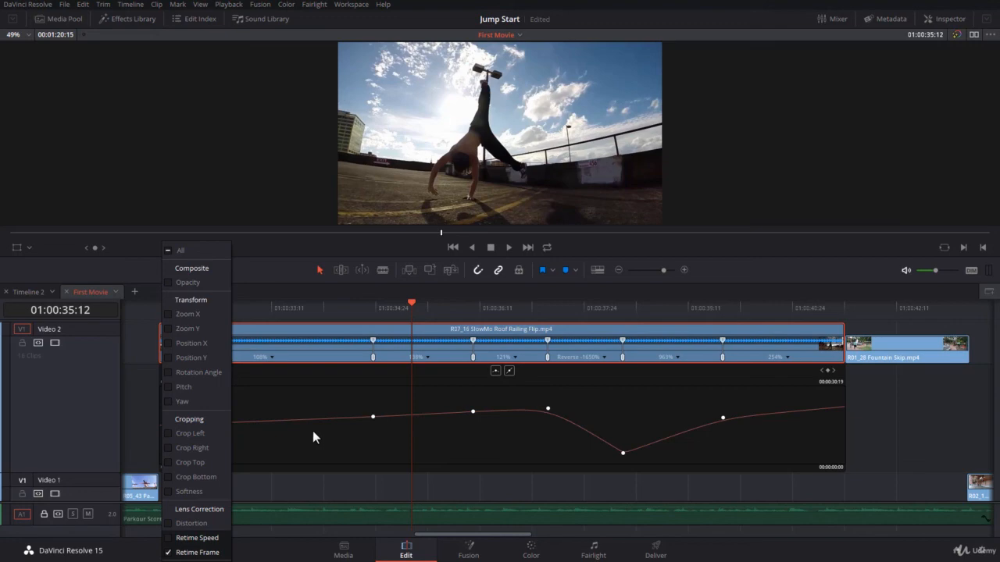
mouse_move(574, 195)
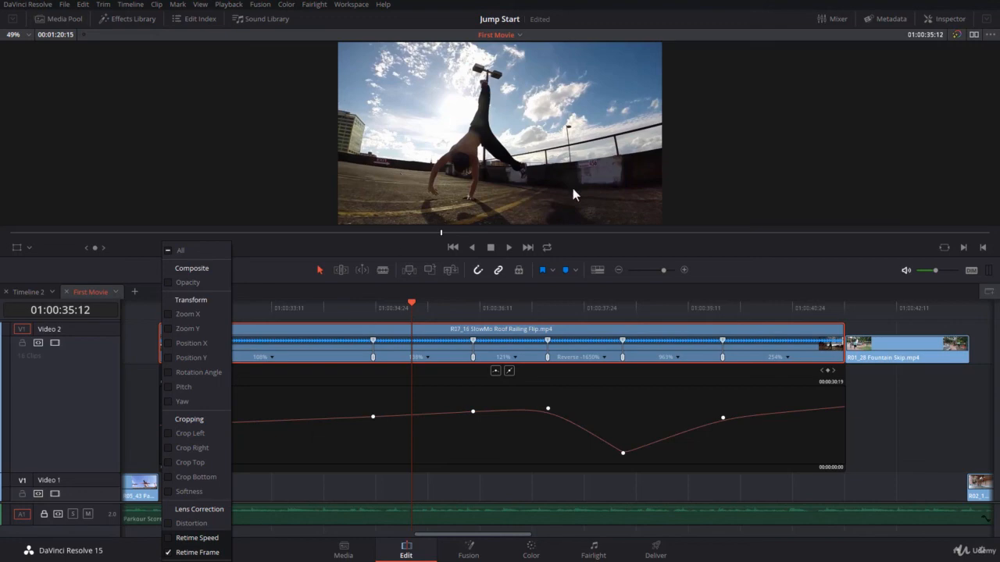